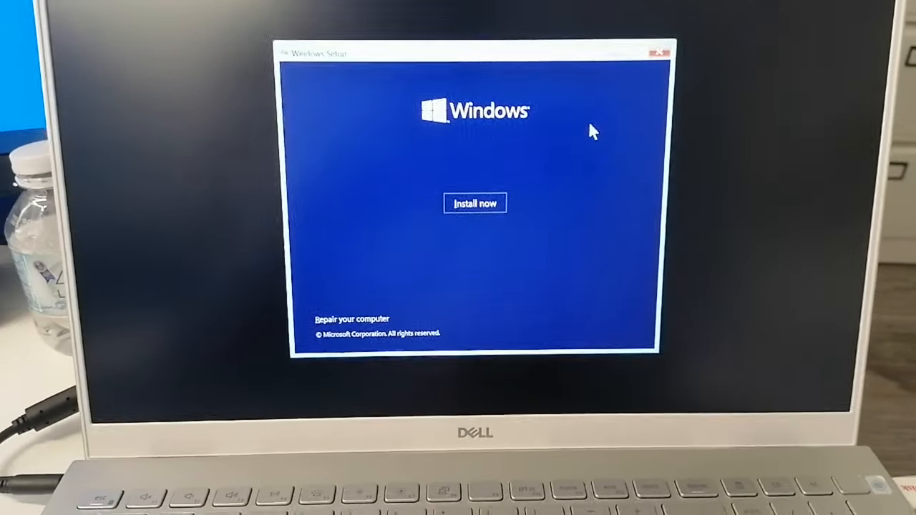
- Start installing Windows, accept the license terms and choose Custom: Install Windows only
left_click(475, 203)
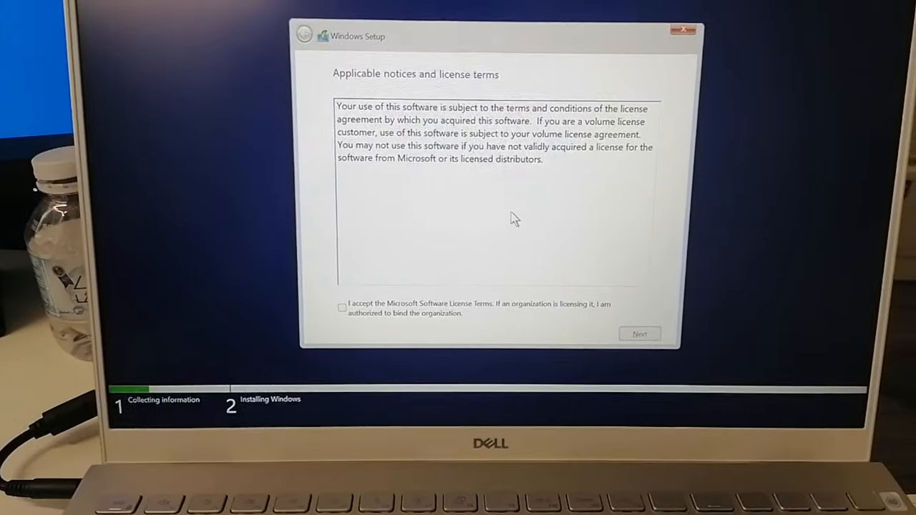
left_click(341, 308)
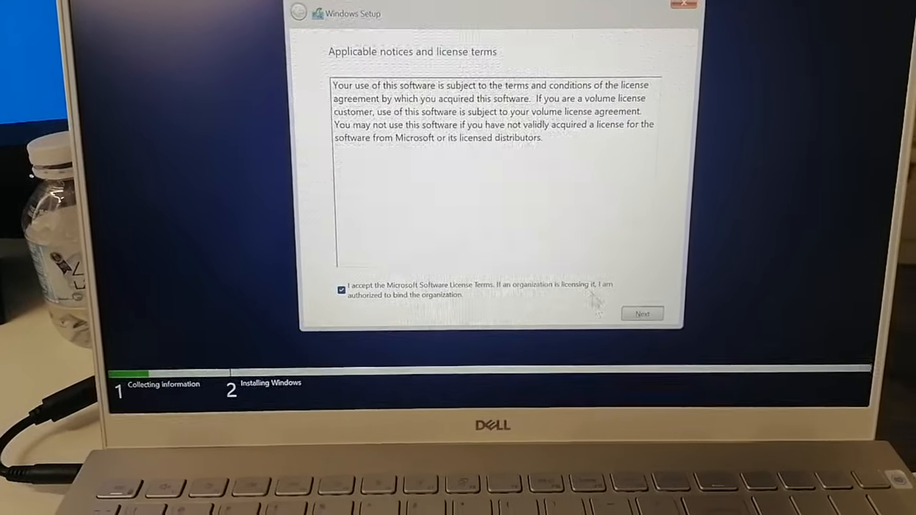
left_click(642, 313)
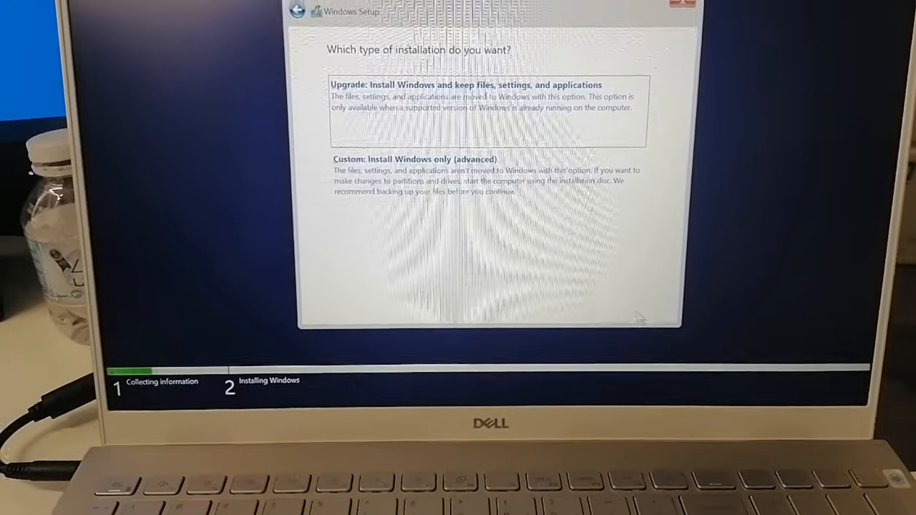
left_click(415, 159)
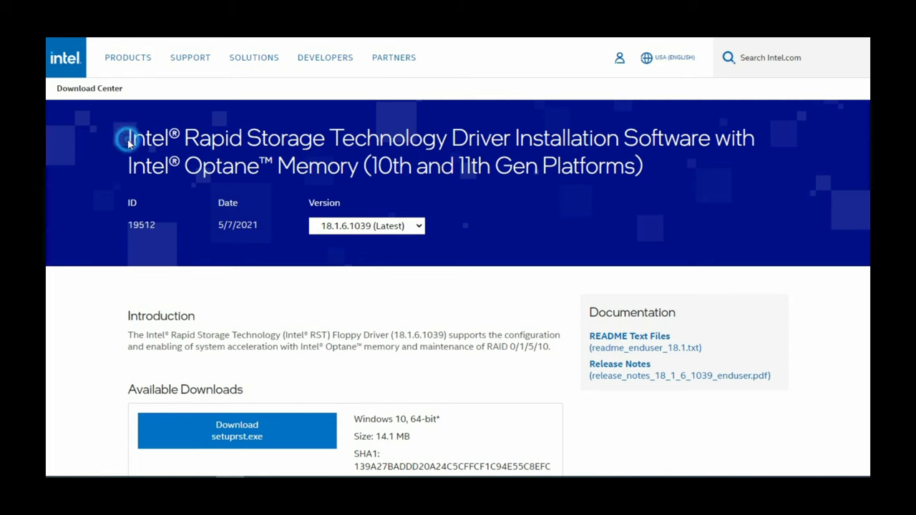
- Download f6flpy-x64 (intel vmd).zip after accepting Intel's license, then open the archive
left_click_drag(128, 138, 619, 138)
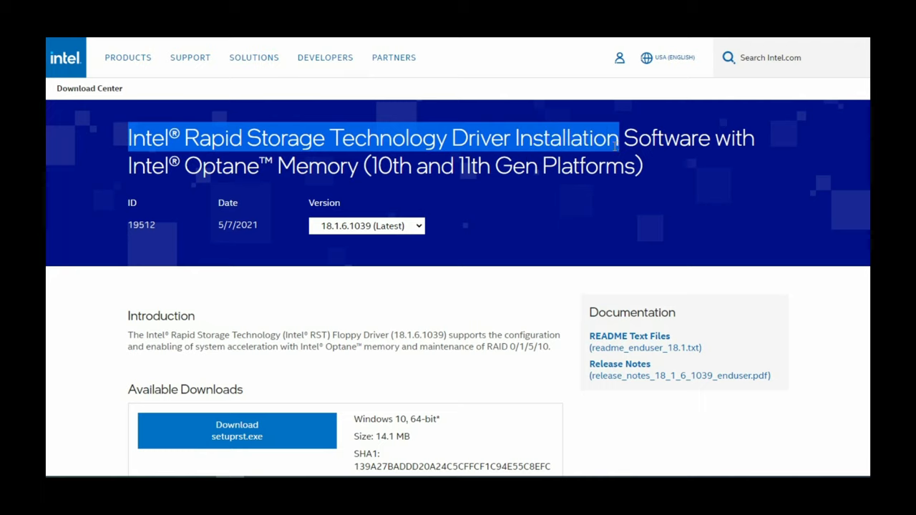
mouse_move(283, 193)
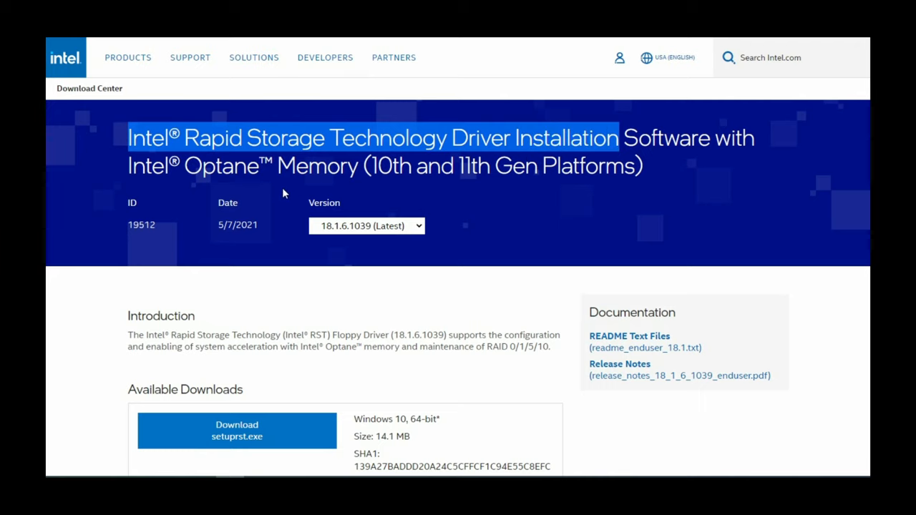
scroll("down", 3)
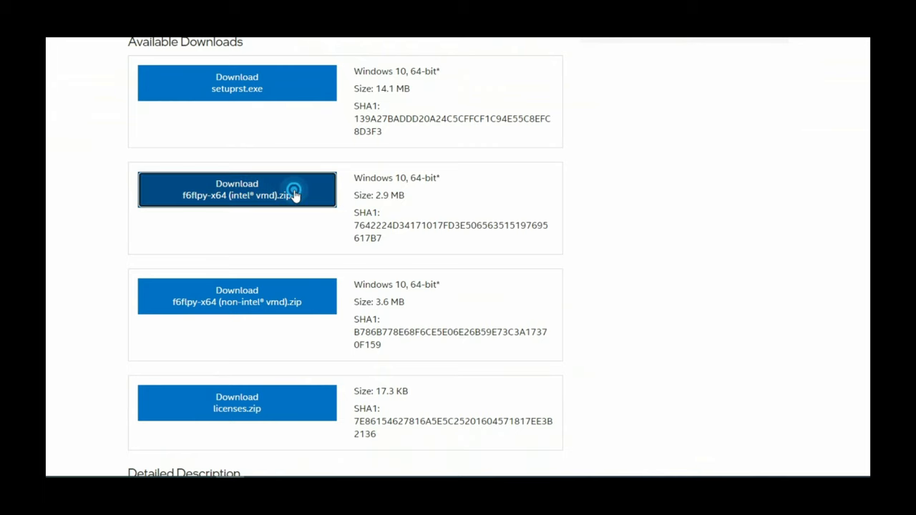
left_click(237, 190)
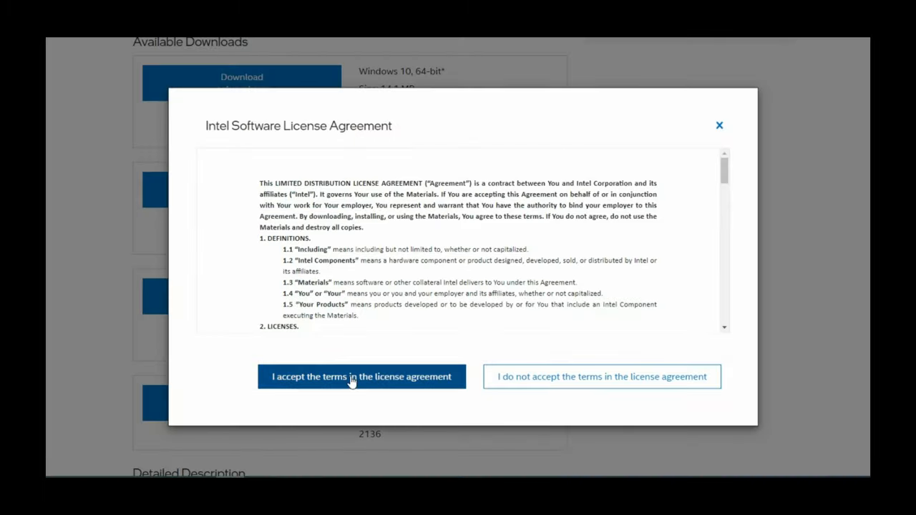
left_click(362, 377)
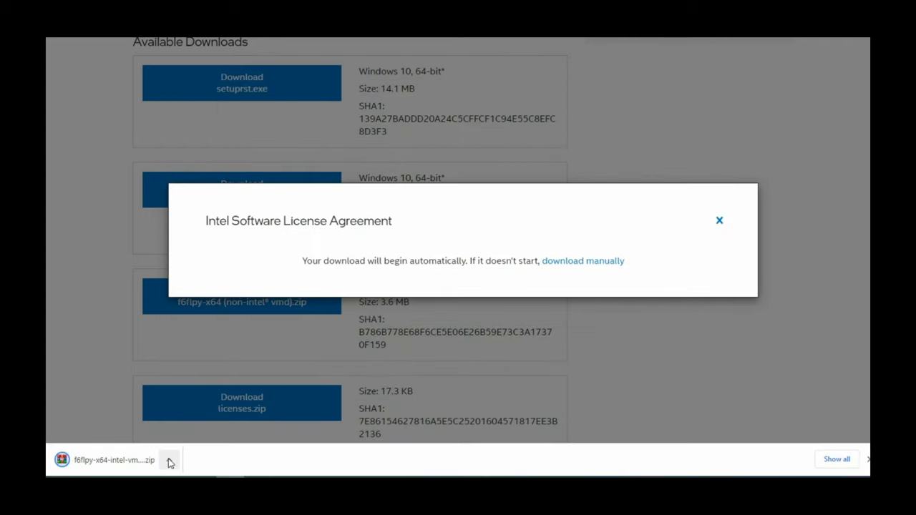
left_click(170, 461)
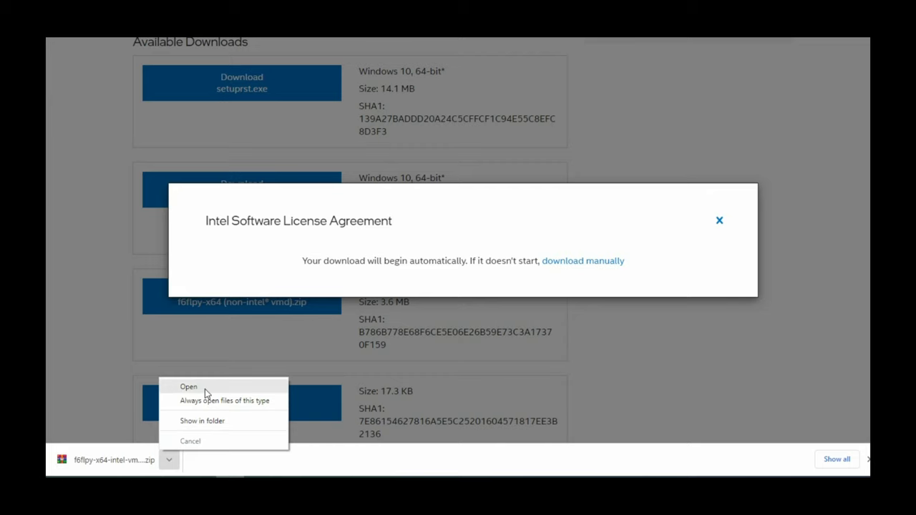
left_click(188, 387)
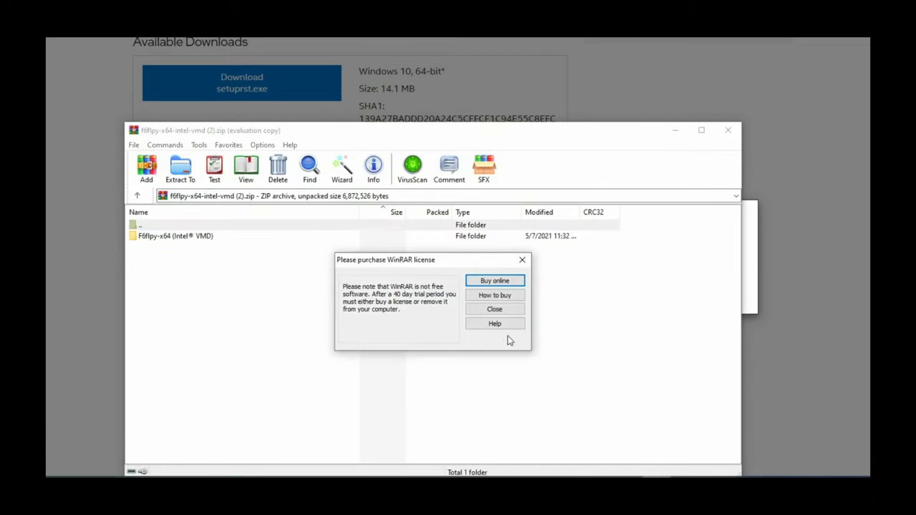
- Extract the F6flpy-x64 (Intel VMD) folder with the destination set to New Volume (E:)
left_click(495, 308)
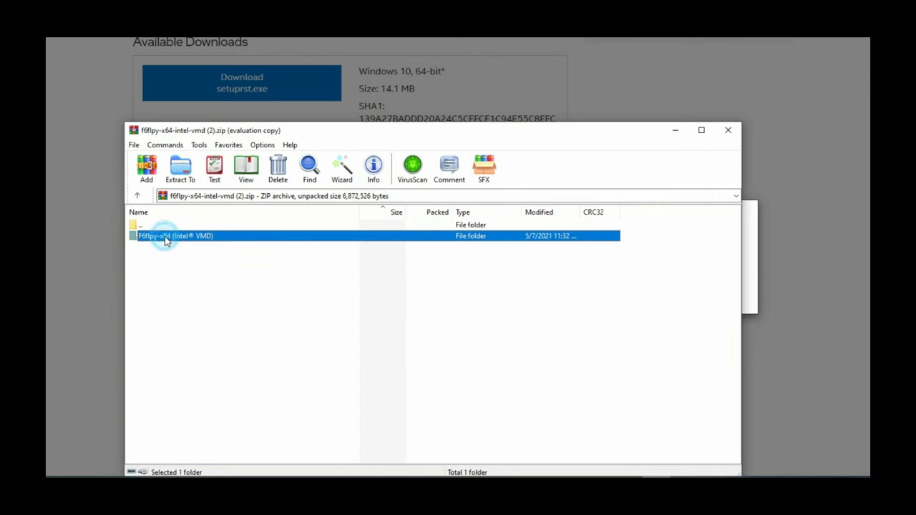
left_click(180, 169)
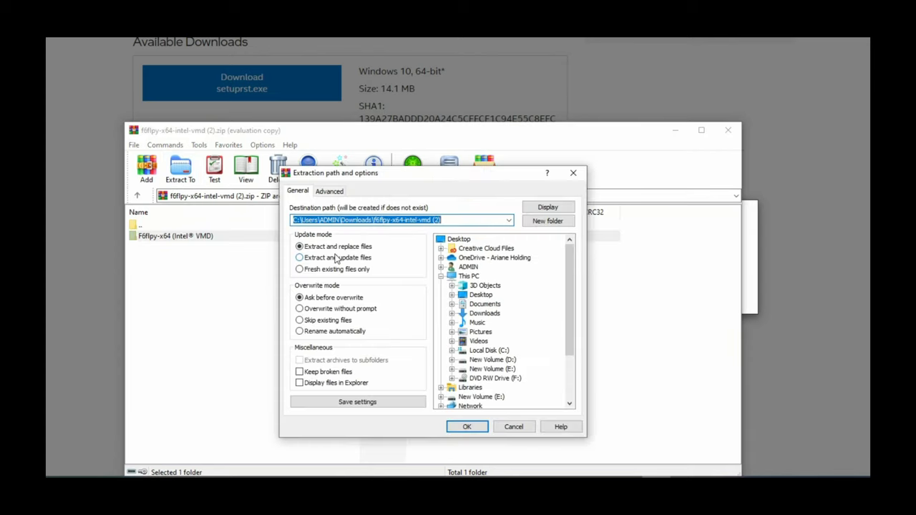
left_click(492, 369)
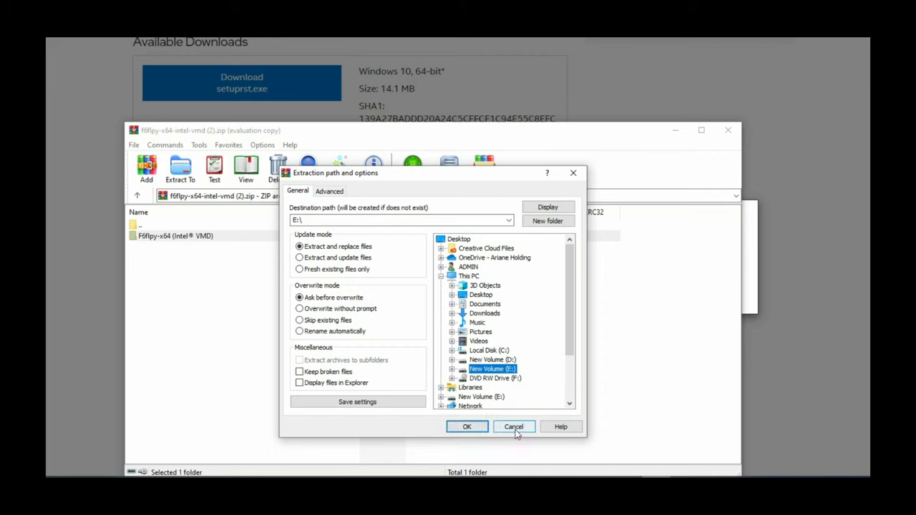
mouse_move(528, 457)
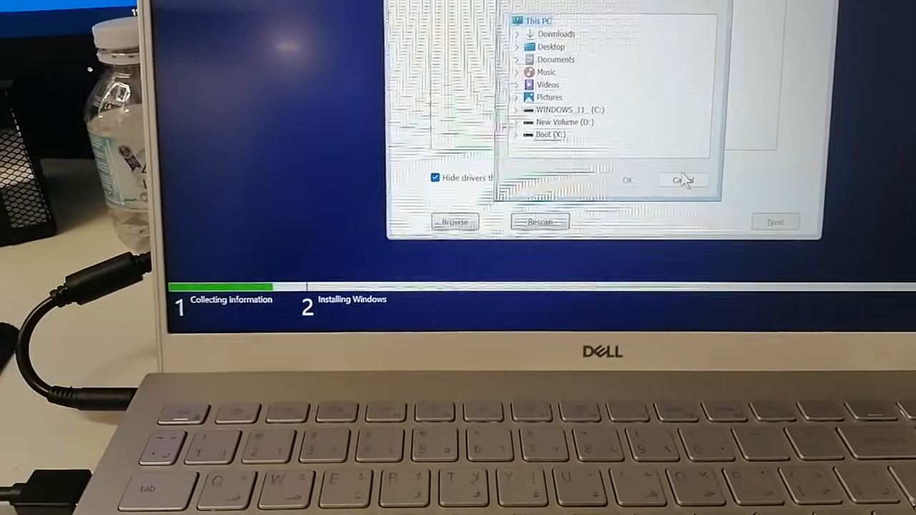
- Browse to the Intel RST VMD Controller 9A08 driver folder on drive D
left_click(681, 179)
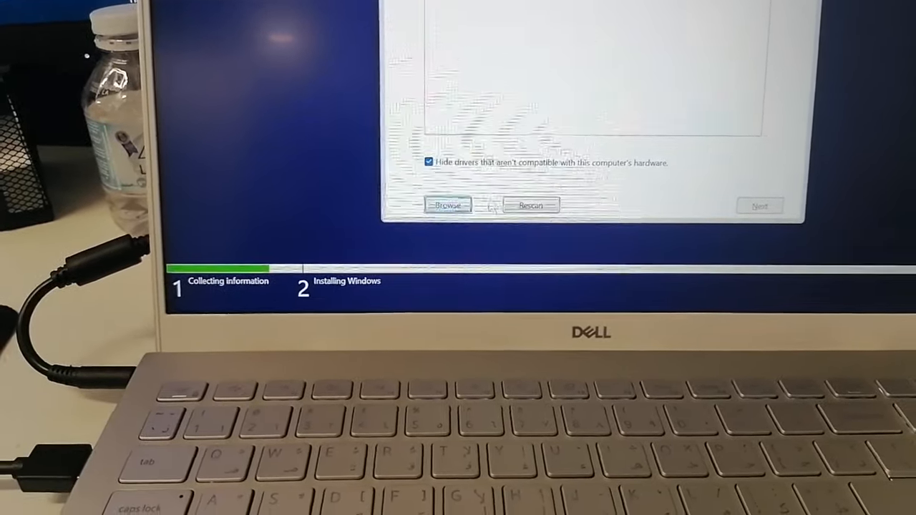
left_click(447, 206)
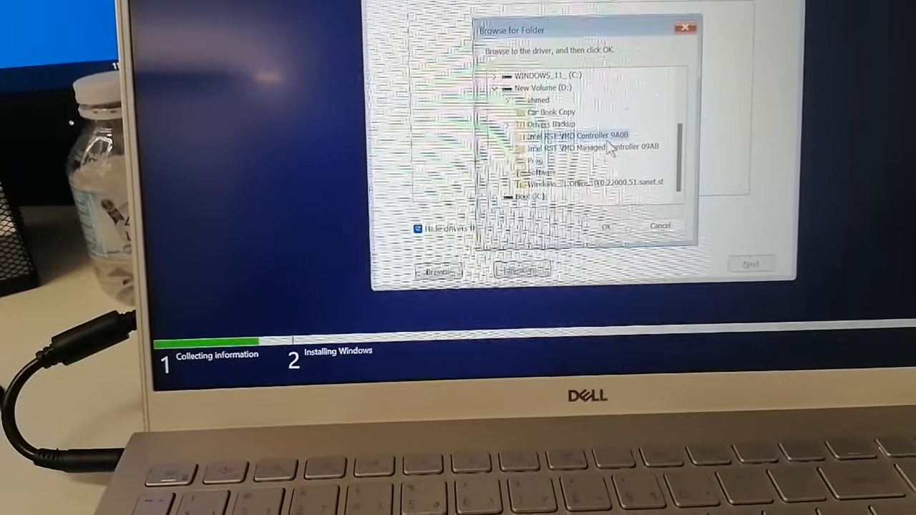
left_click(606, 226)
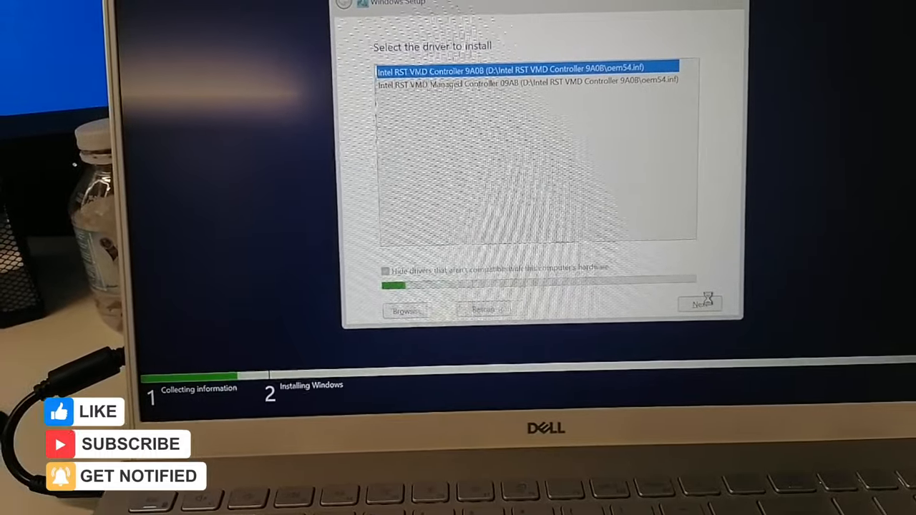
- Install the Intel RST VMD driver and wait for drive 2's partition list
left_click(700, 304)
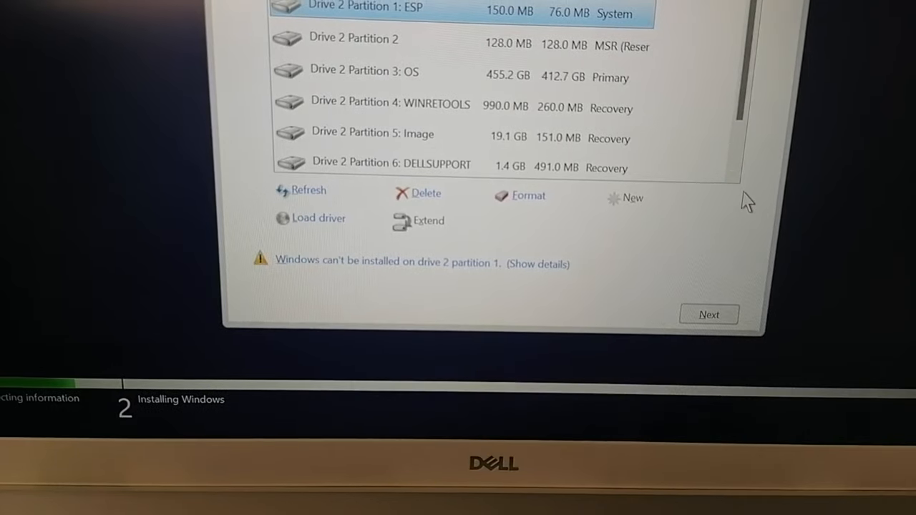
- Delete drive 2's ESP, MSR and OS partitions, confirming each deletion
scroll("down", 3)
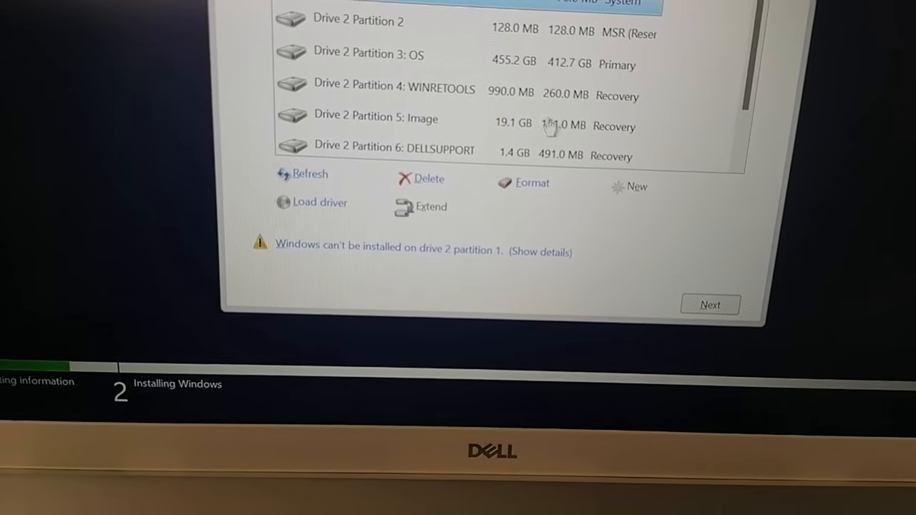
left_click(428, 179)
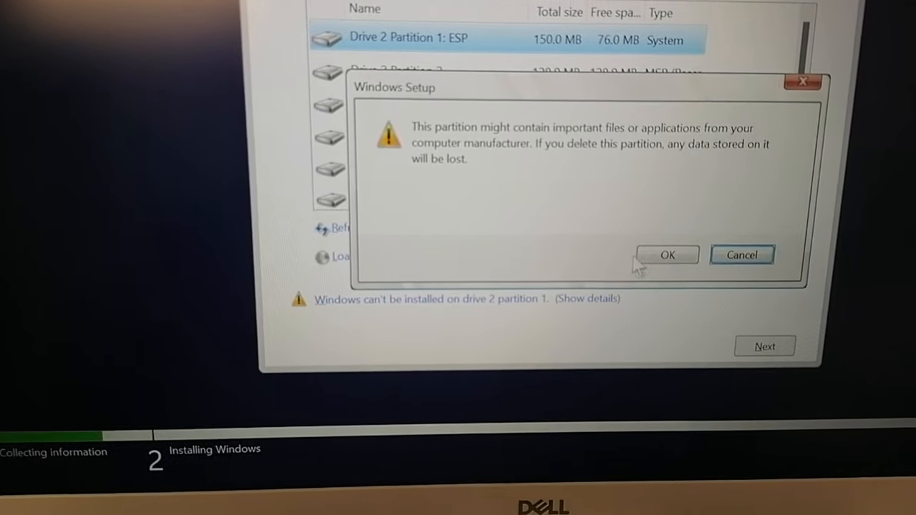
left_click(666, 254)
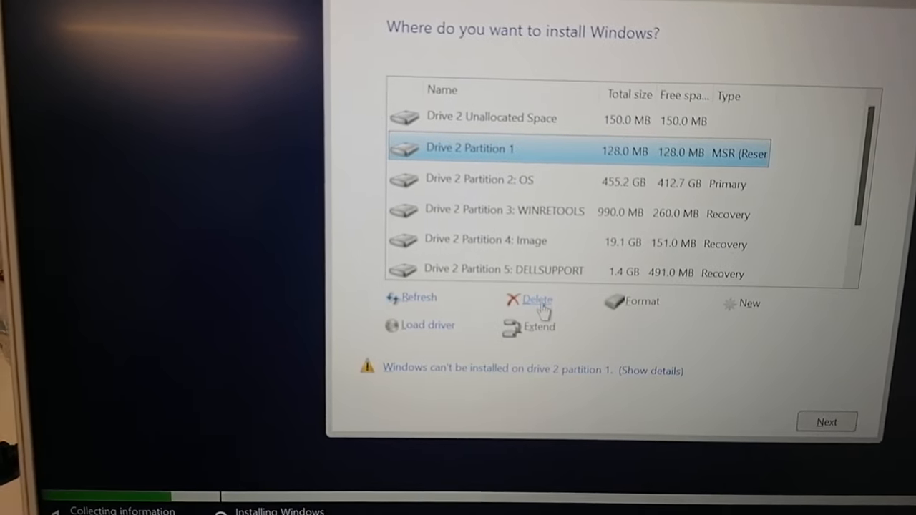
left_click(534, 300)
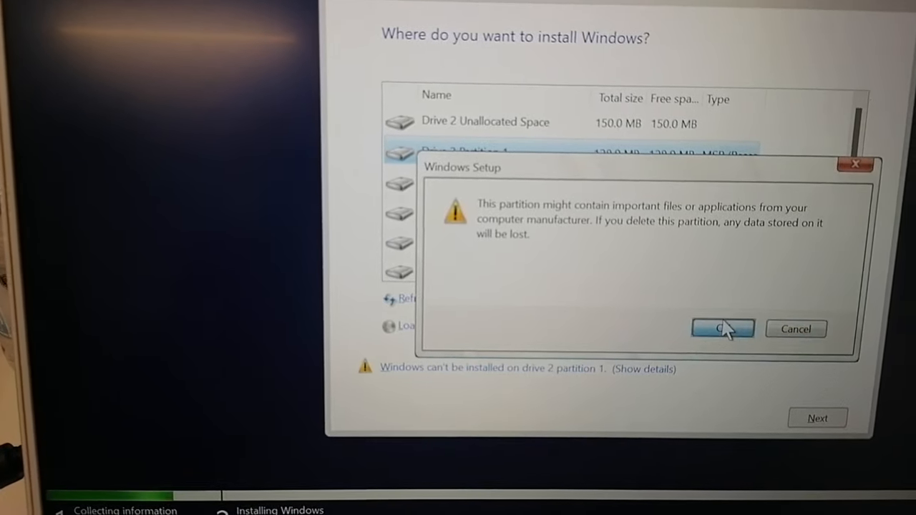
left_click(723, 328)
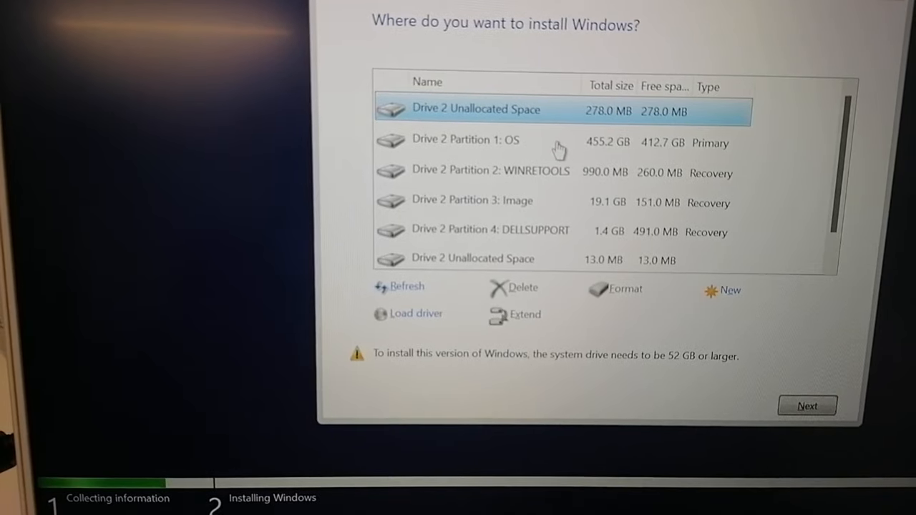
left_click(520, 288)
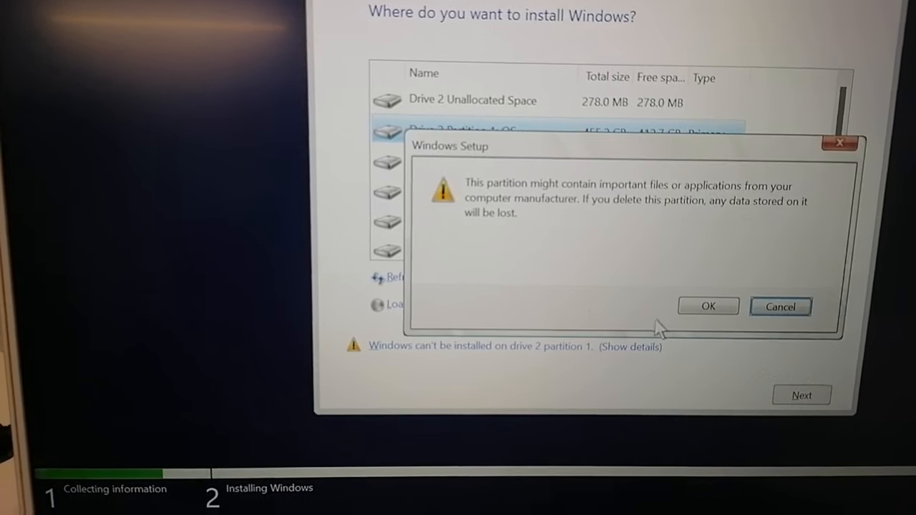
left_click(708, 307)
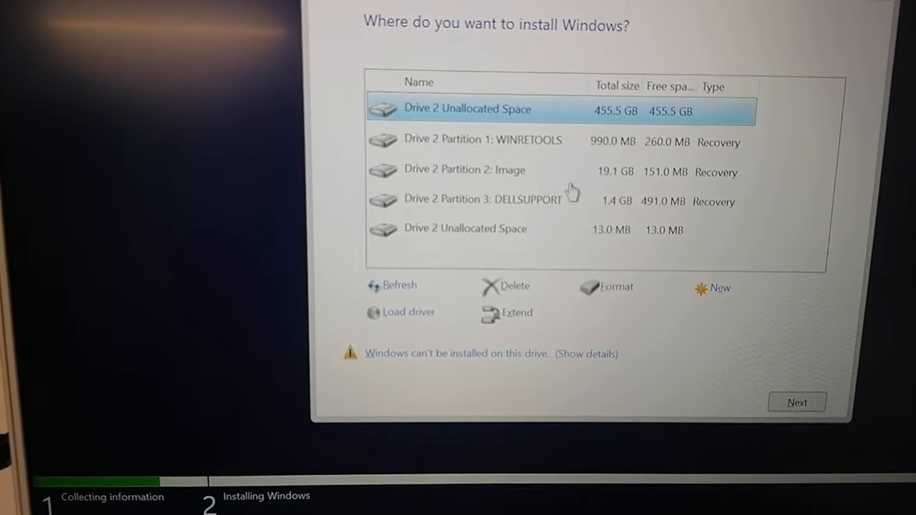
- Delete the WINRETOOLS, Image and DELLSUPPORT recovery partitions
left_click(512, 286)
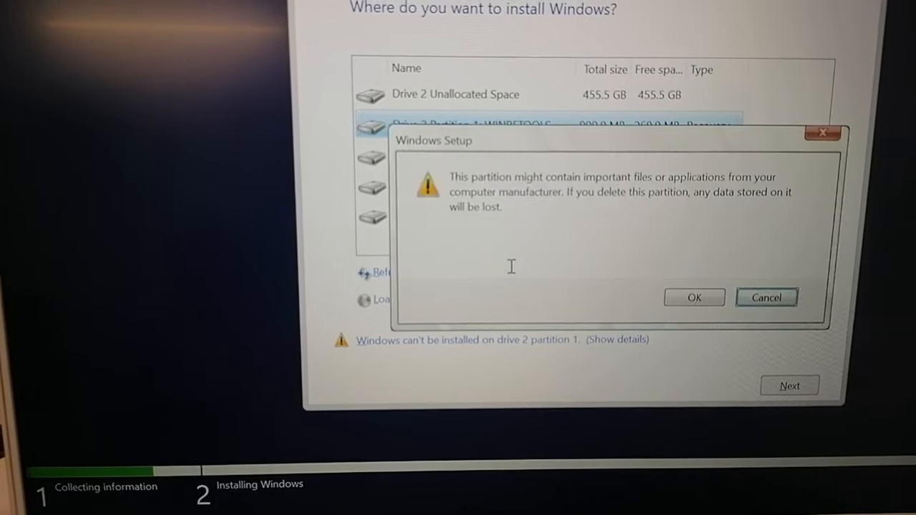
left_click(693, 297)
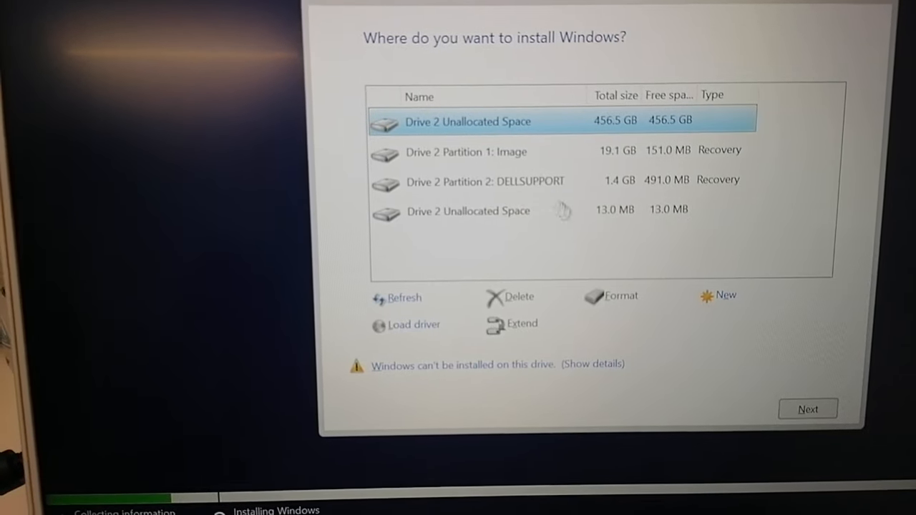
left_click(465, 152)
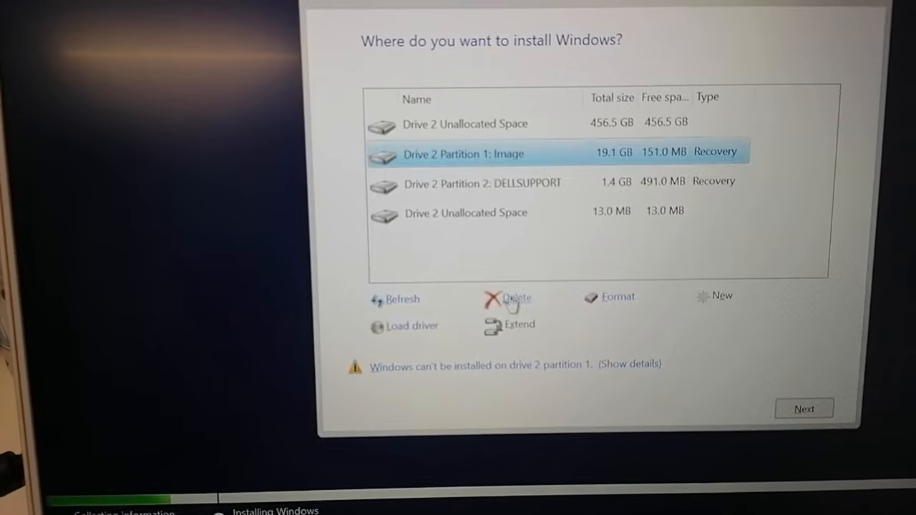
left_click(509, 297)
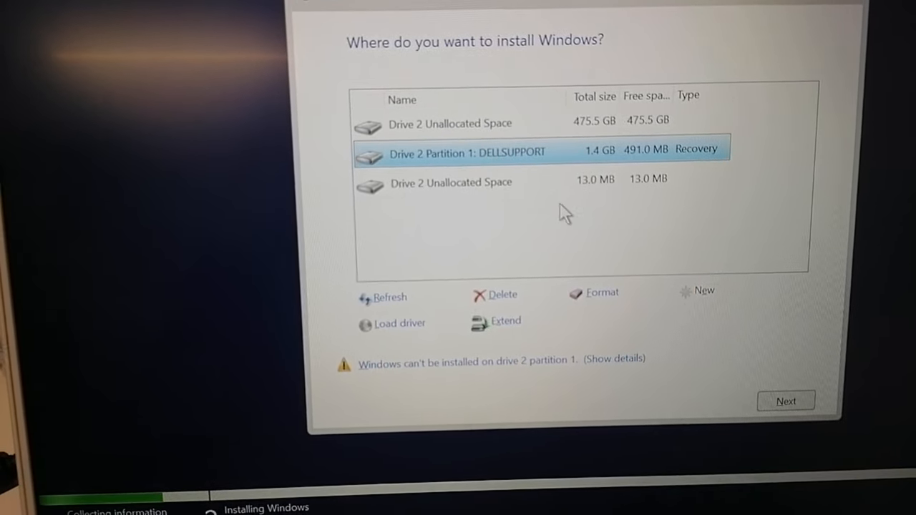
left_click(493, 295)
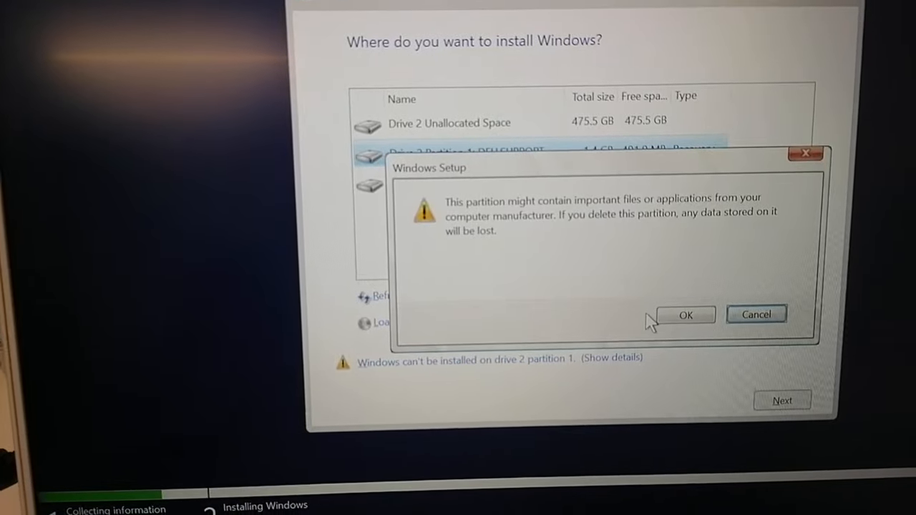
left_click(685, 314)
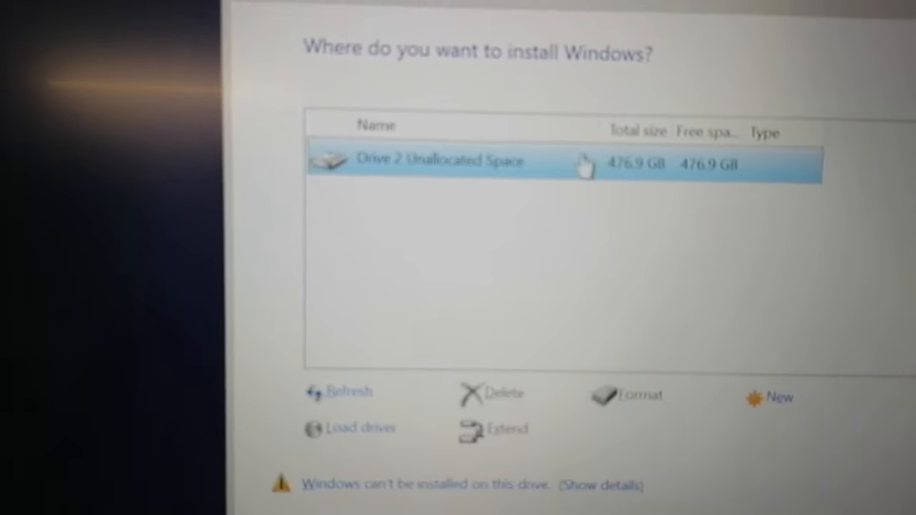
- Create a full-size partition in the unallocated space, accepting the extra system partitions
left_click(777, 397)
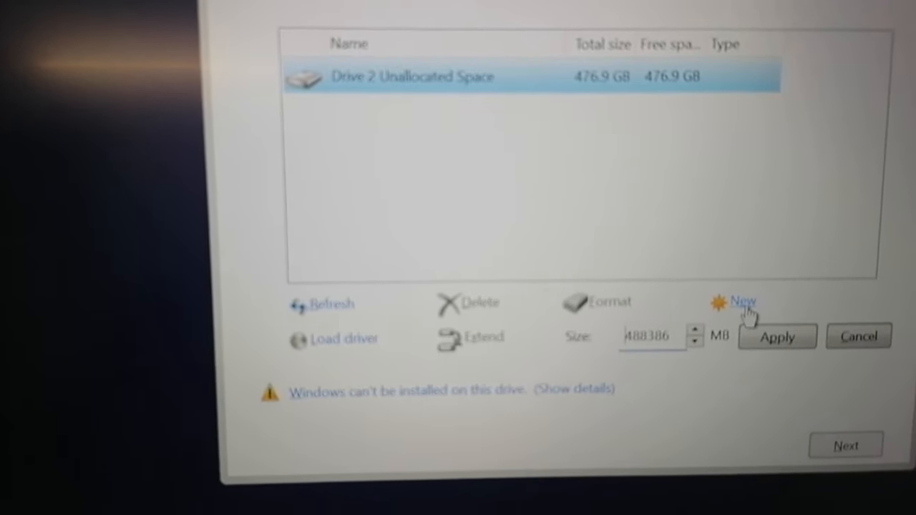
left_click(742, 300)
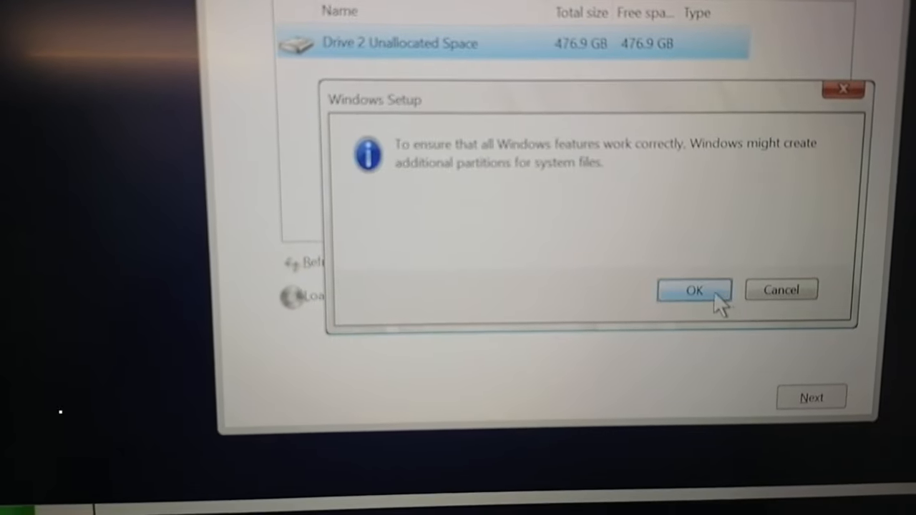
left_click(693, 290)
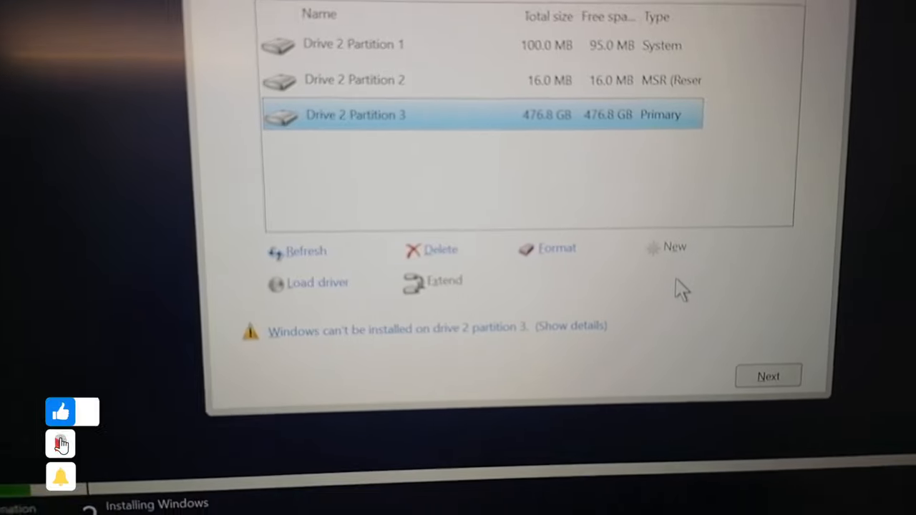